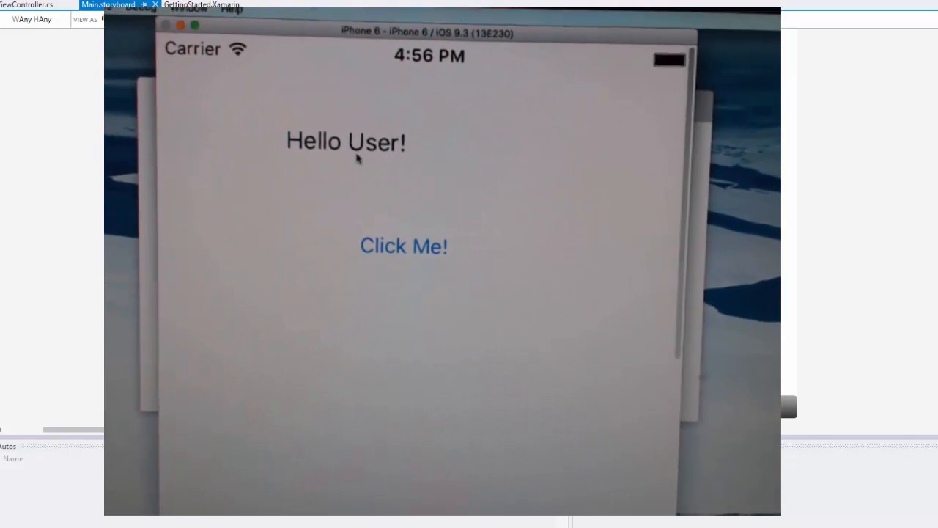
Tap the Click Me! button repeatedly until the label reads 'You clicked me 4 times!'
click(403, 246)
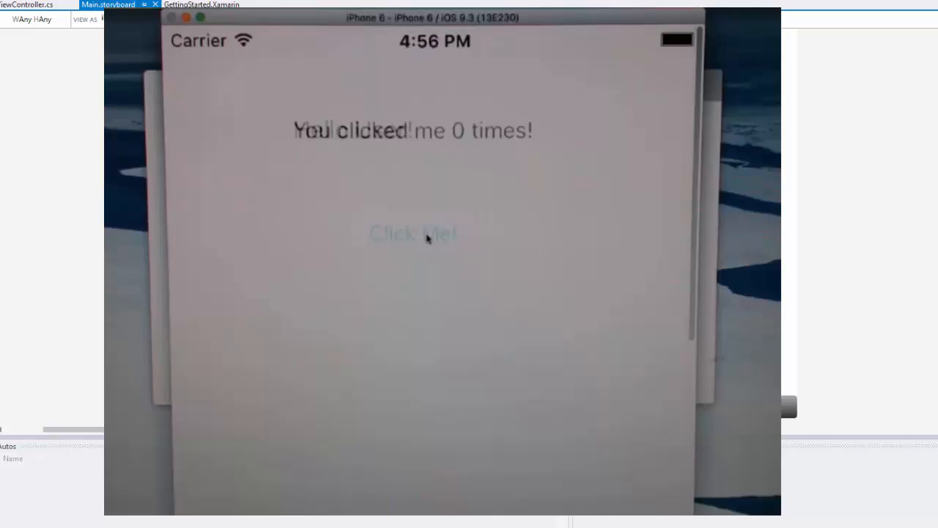
click(413, 233)
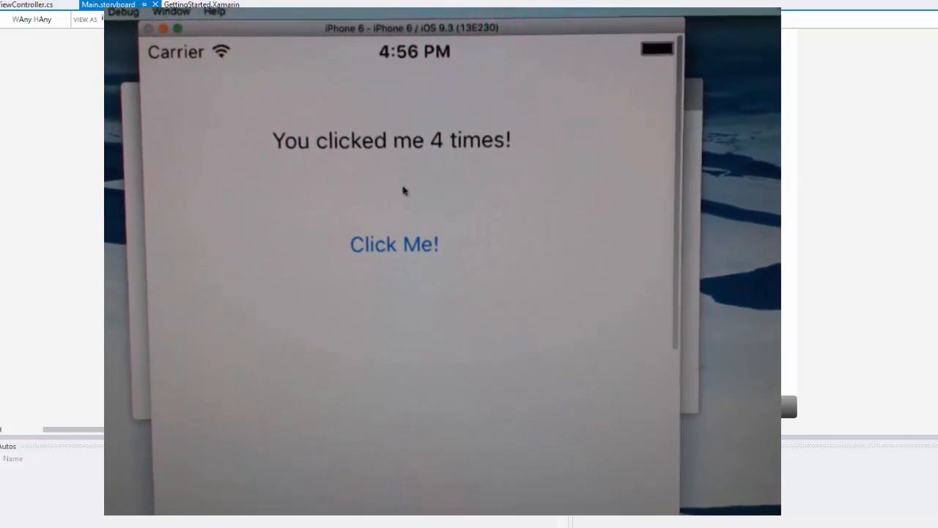
click(394, 244)
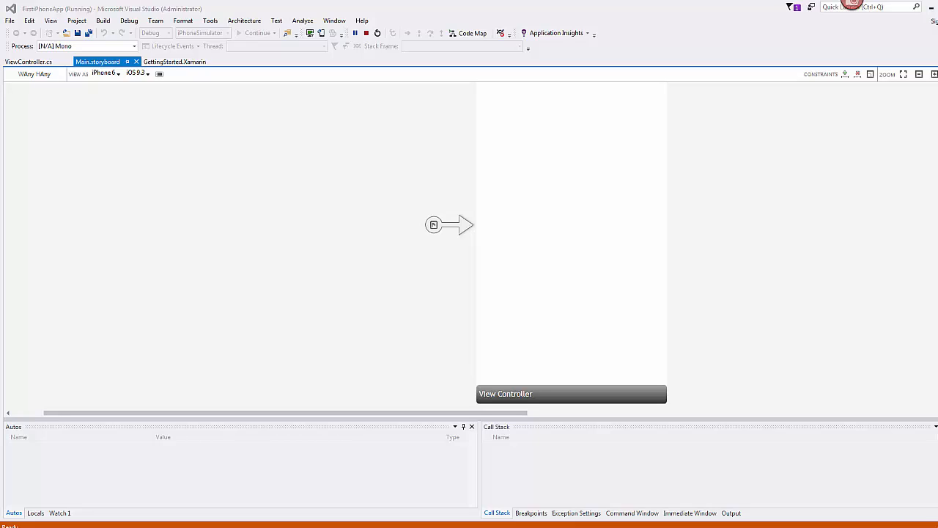
mouse_move(527, 4)
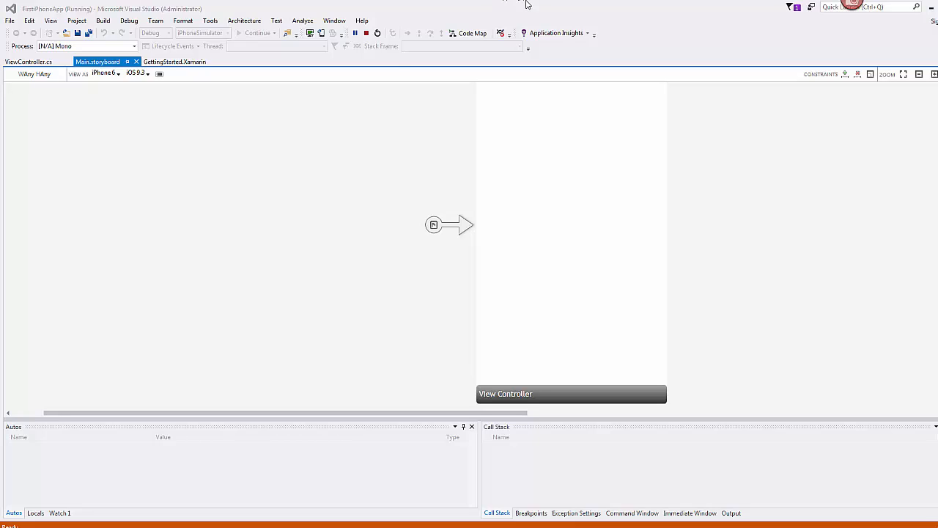
mouse_move(393, 67)
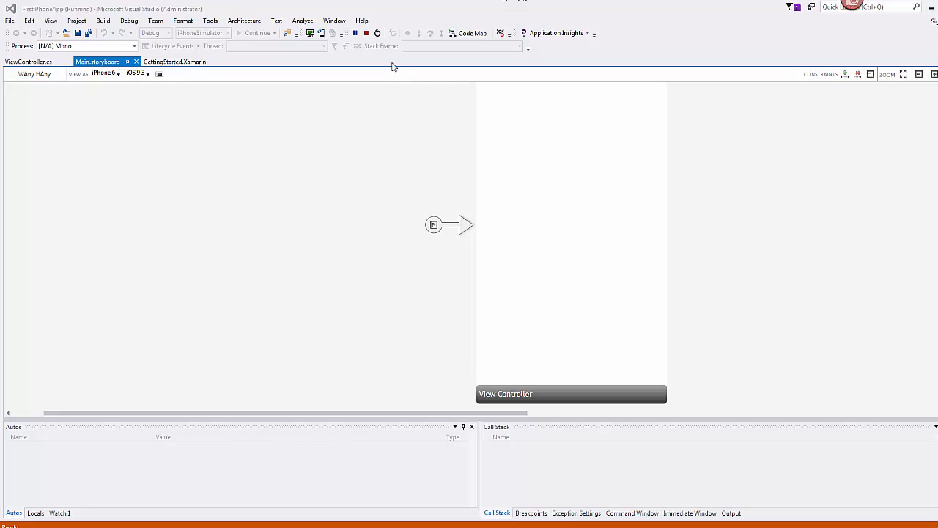
mouse_move(367, 33)
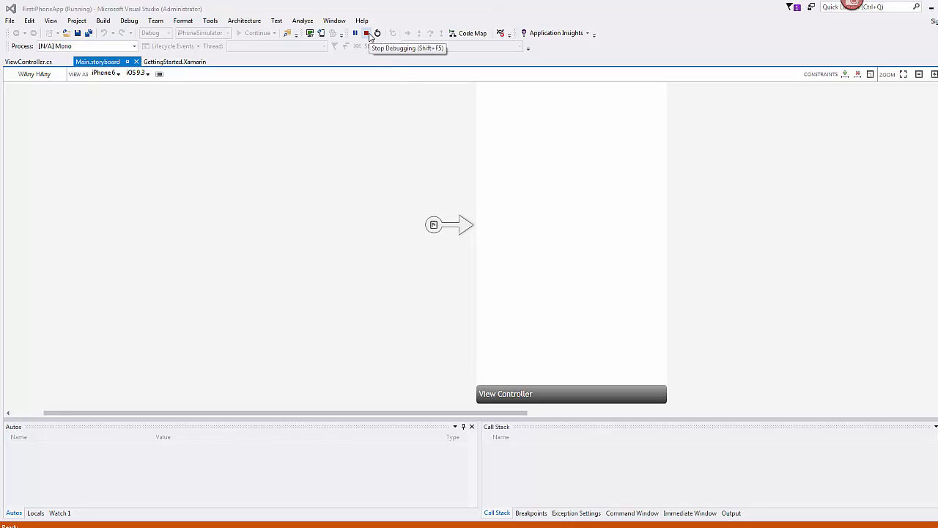
Stop debugging, review the click-counter handler in ViewController.cs, and return to Main.storyboard
click(366, 33)
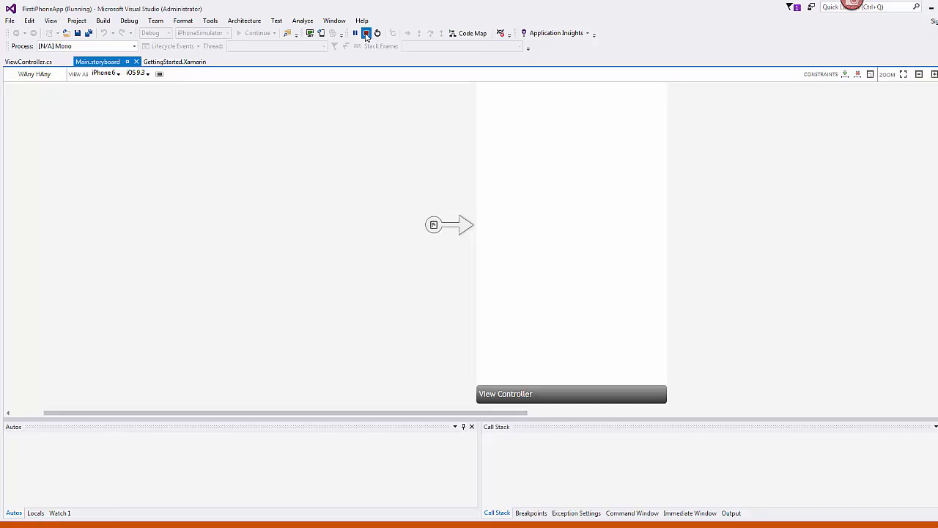
click(367, 33)
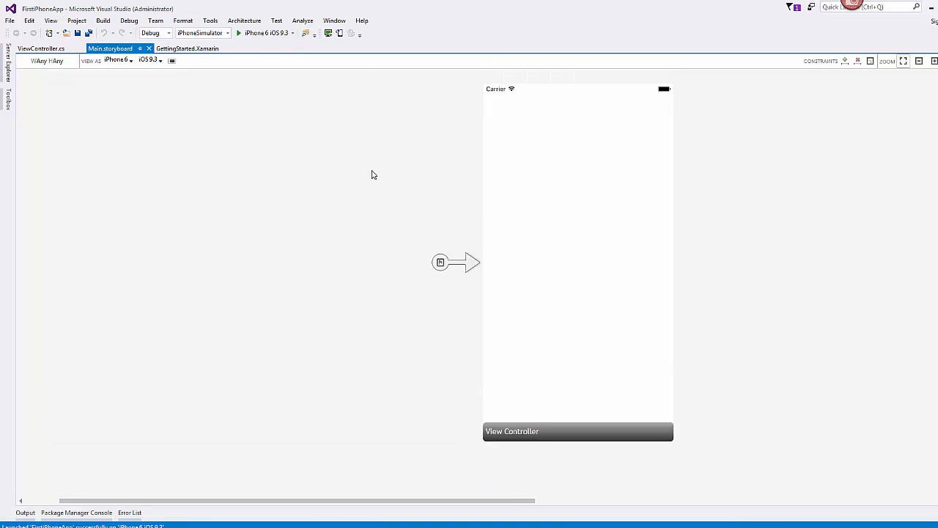
click(41, 48)
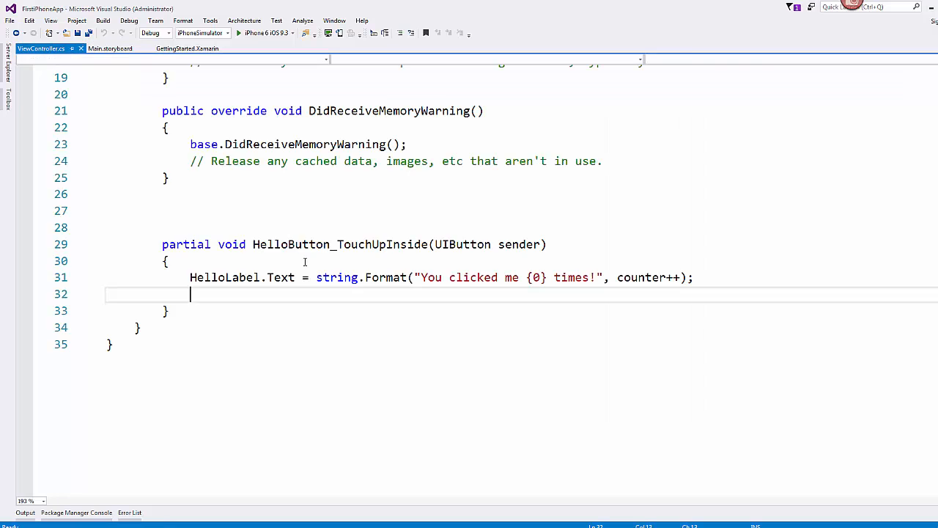
click(110, 49)
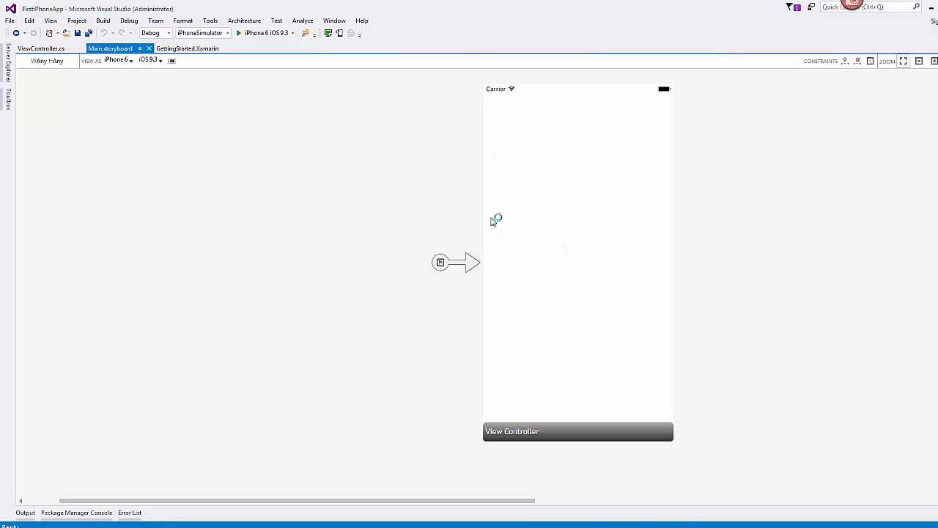
mouse_move(293, 154)
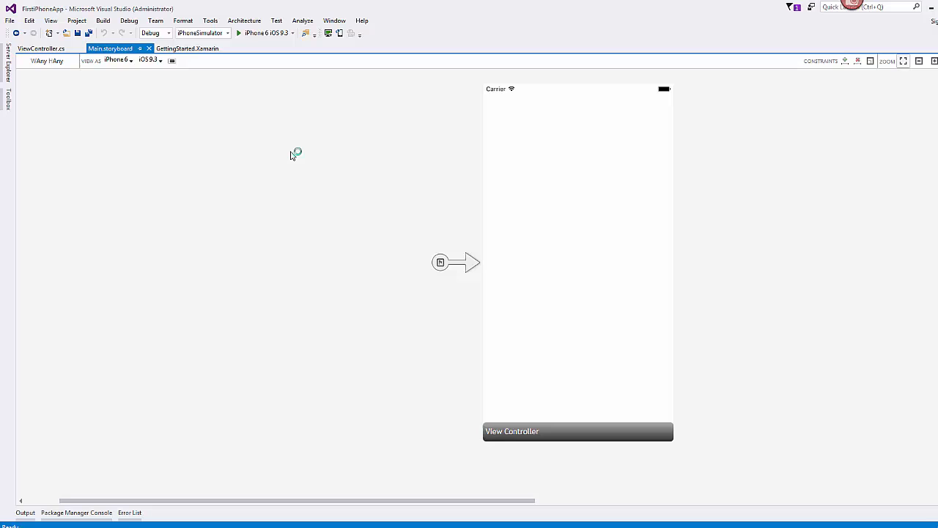
mouse_move(292, 156)
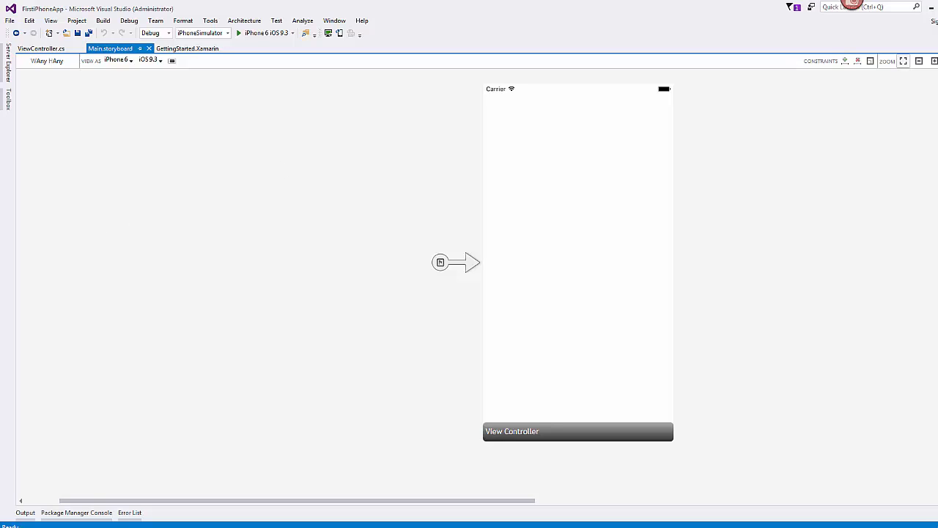